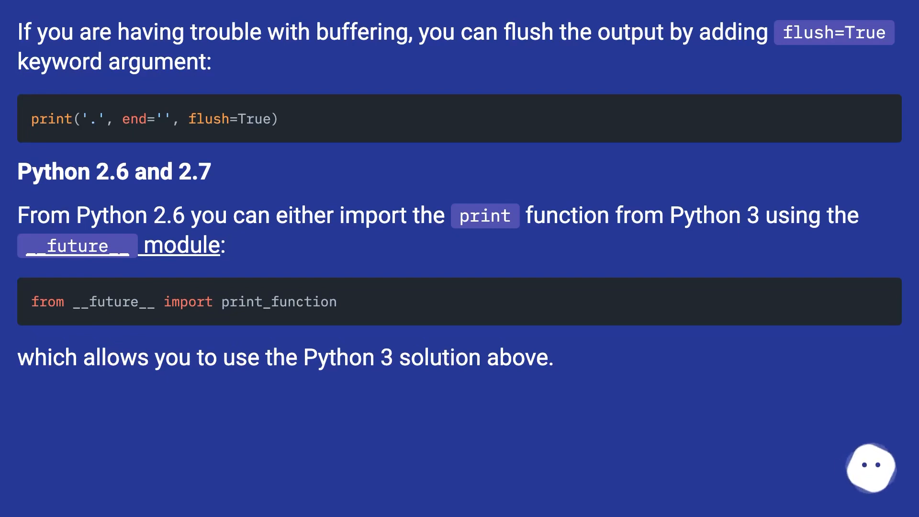
pyautogui.scroll(-3)
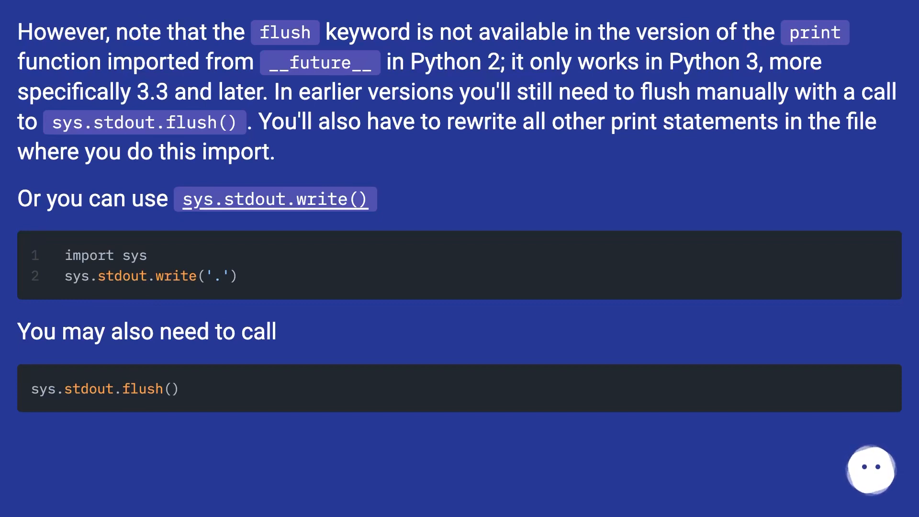
pyautogui.scroll(-3)
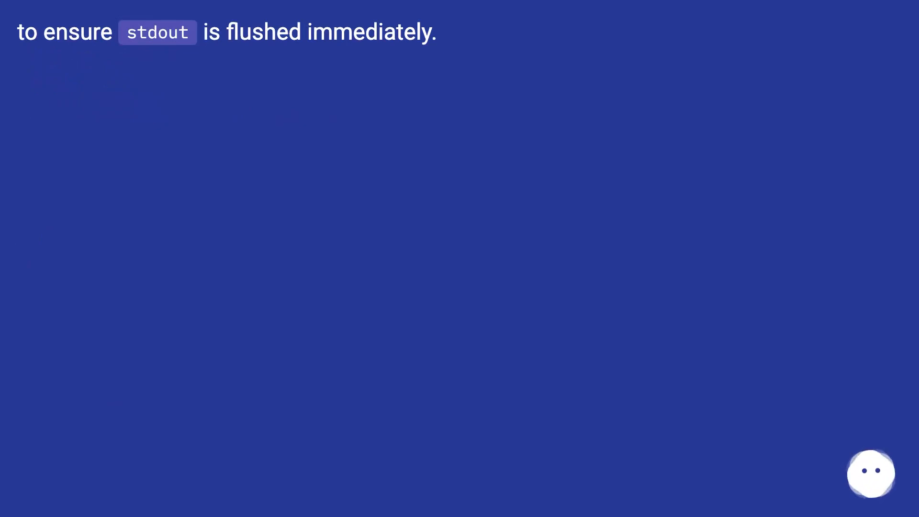
pyautogui.scroll(-3)
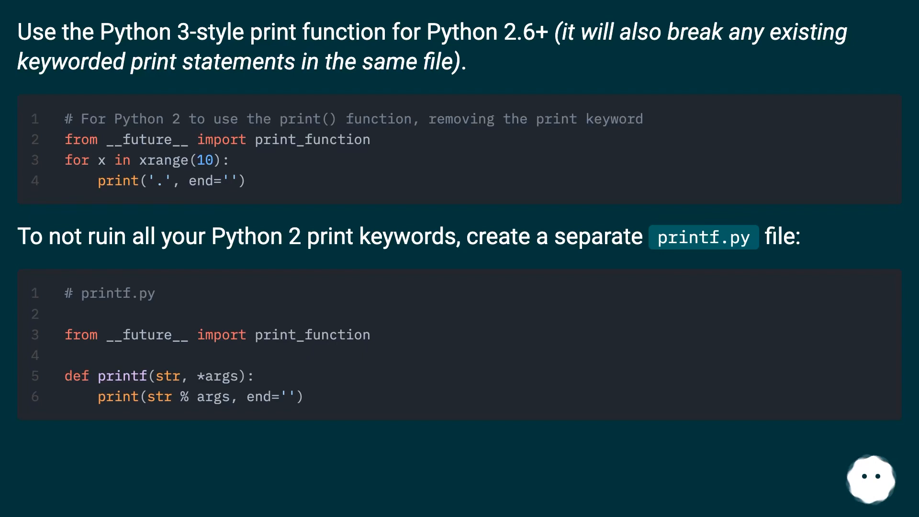
pyautogui.scroll(-3)
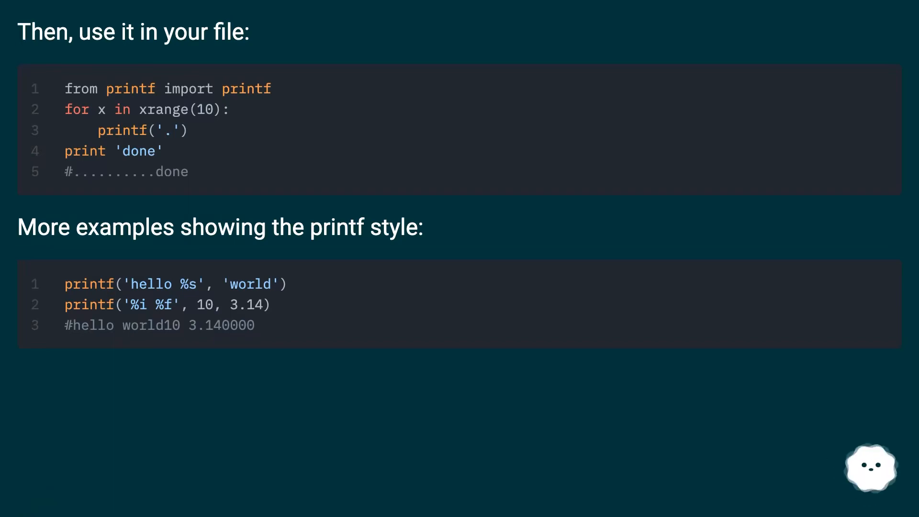